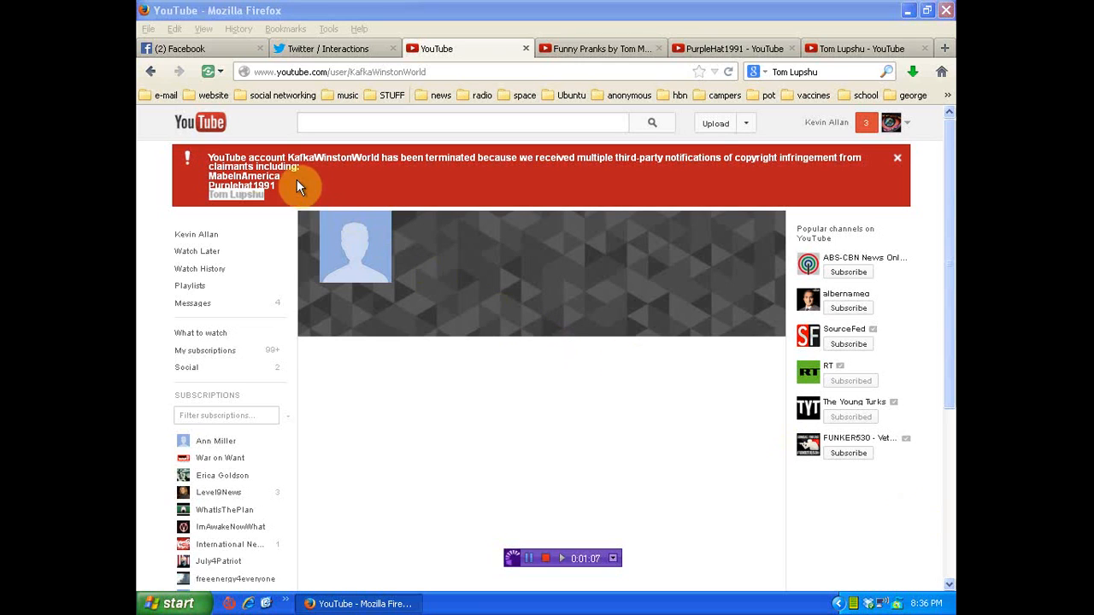
pyautogui.moveTo(790, 157)
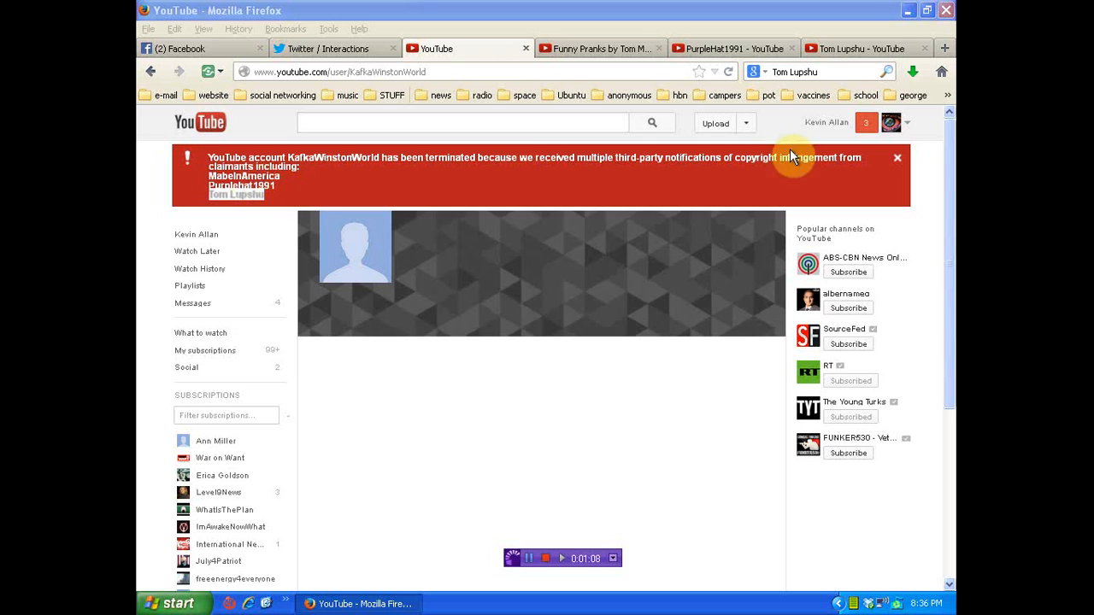
pyautogui.moveTo(592, 49)
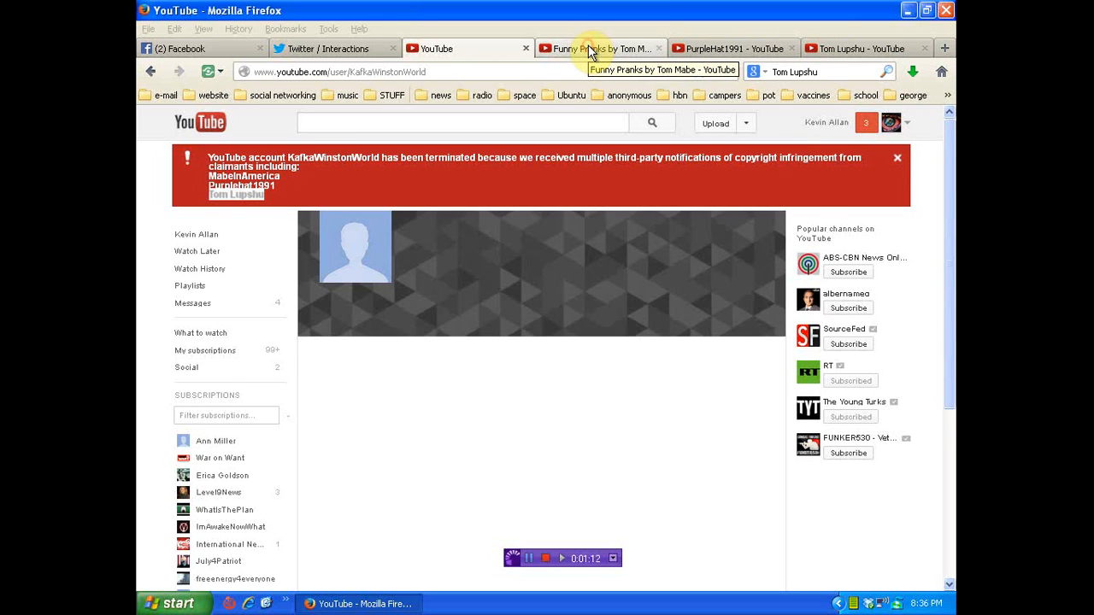
# - Show the MabeInAmerica channel 'Funny Pranks by Tom Mabe' with its recent uploads
pyautogui.click(599, 48)
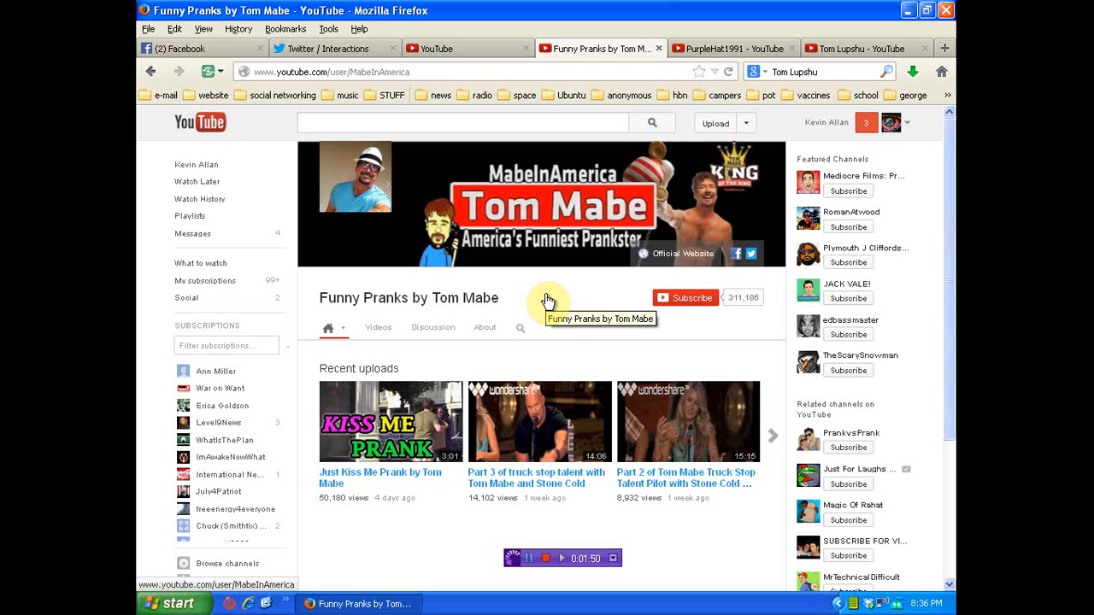
pyautogui.moveTo(566, 280)
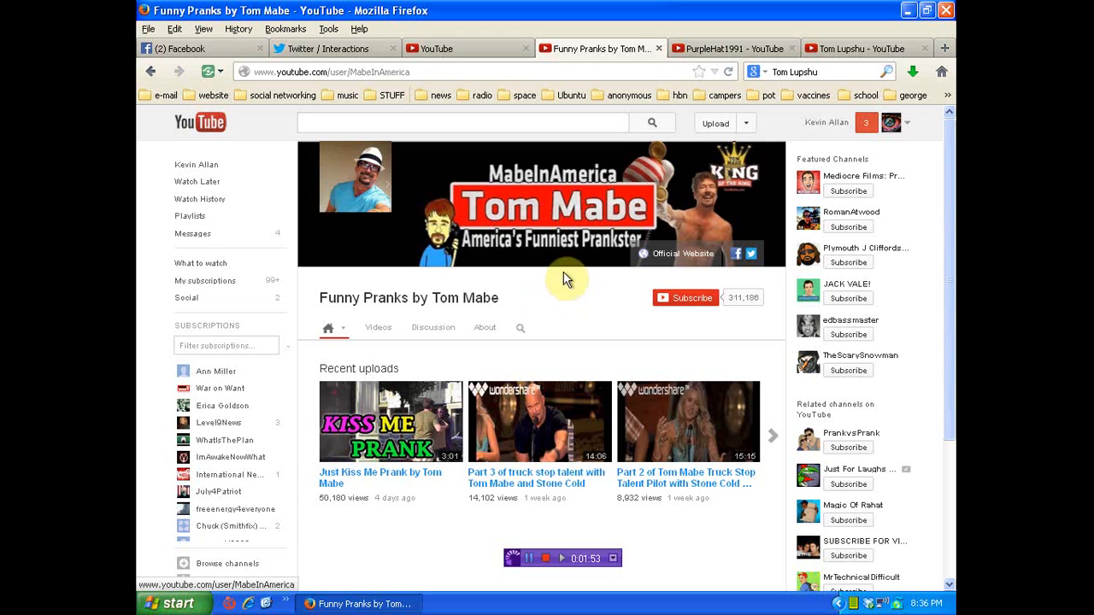
# - Switch to the PurpleHat1991 channel and scroll through its Original Music and Guitar Lessons videos
pyautogui.click(730, 48)
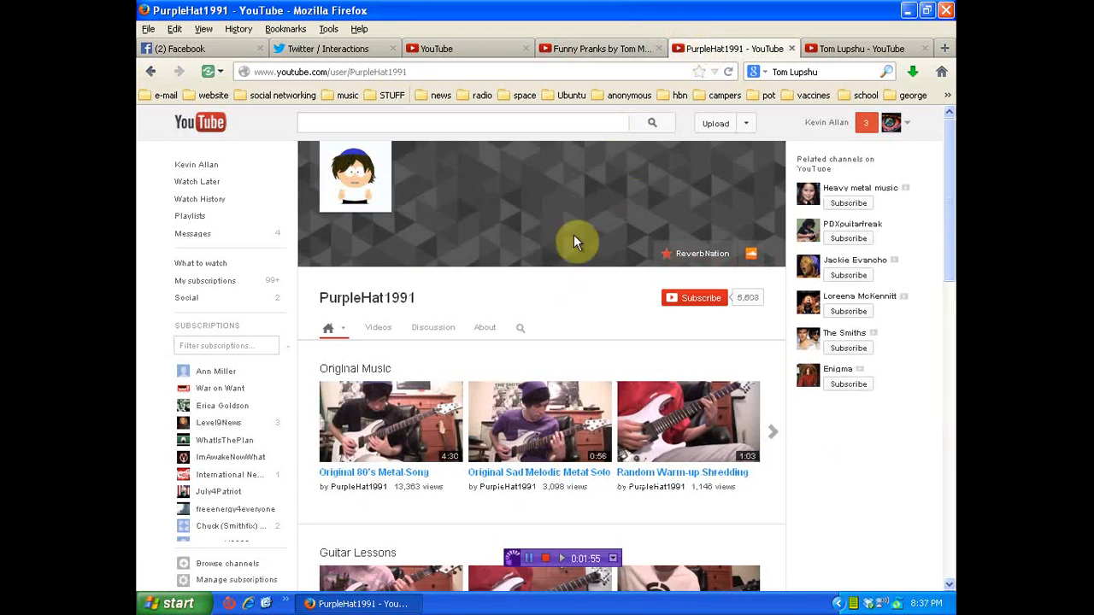
pyautogui.moveTo(521, 280)
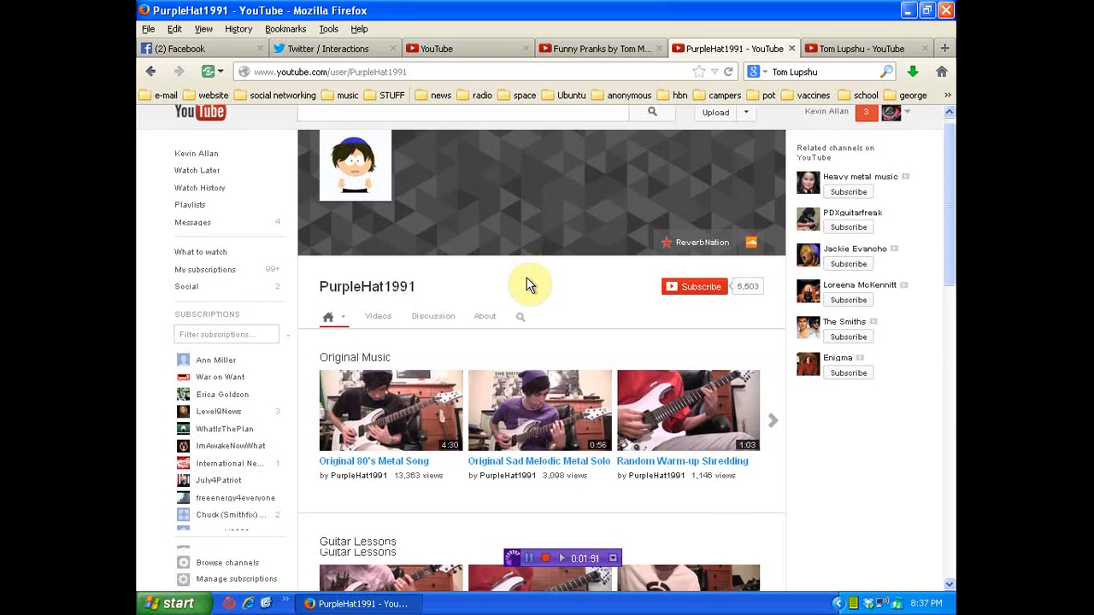
pyautogui.scroll(-3)
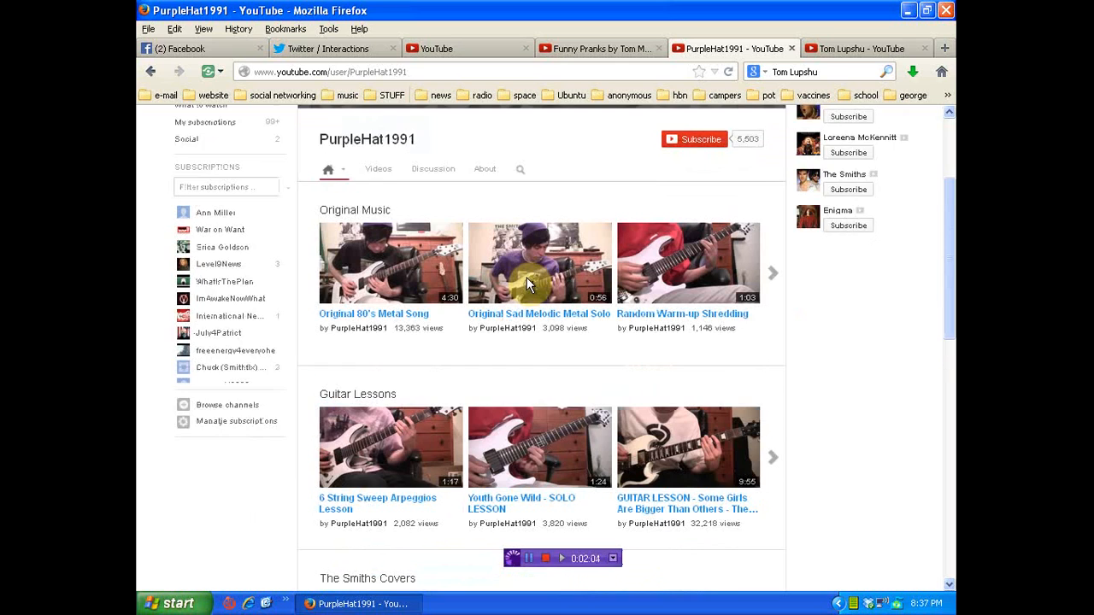
pyautogui.scroll(3)
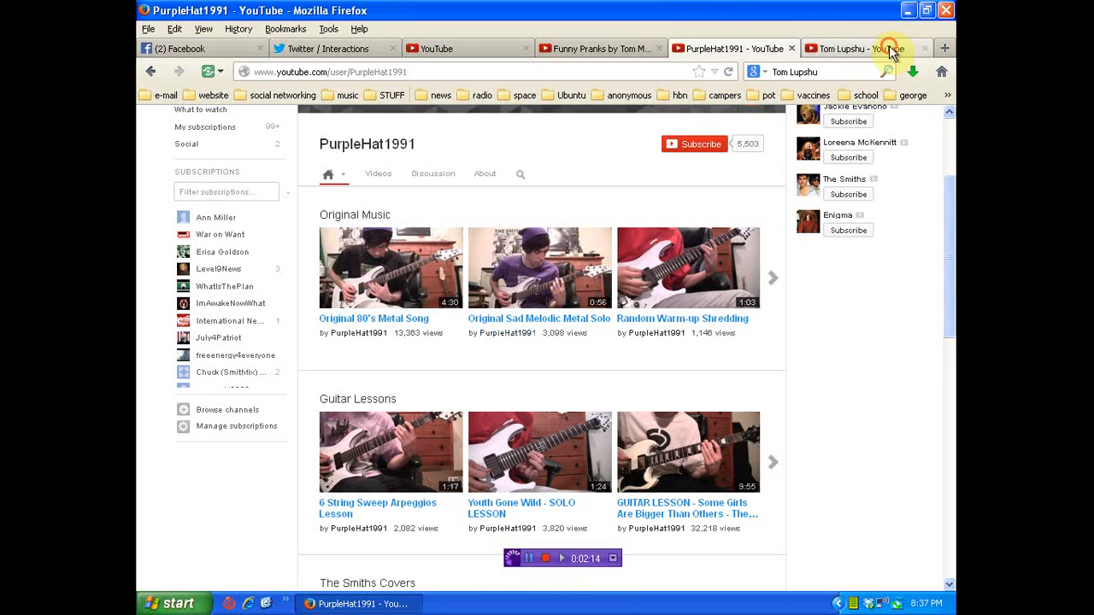
pyautogui.click(855, 47)
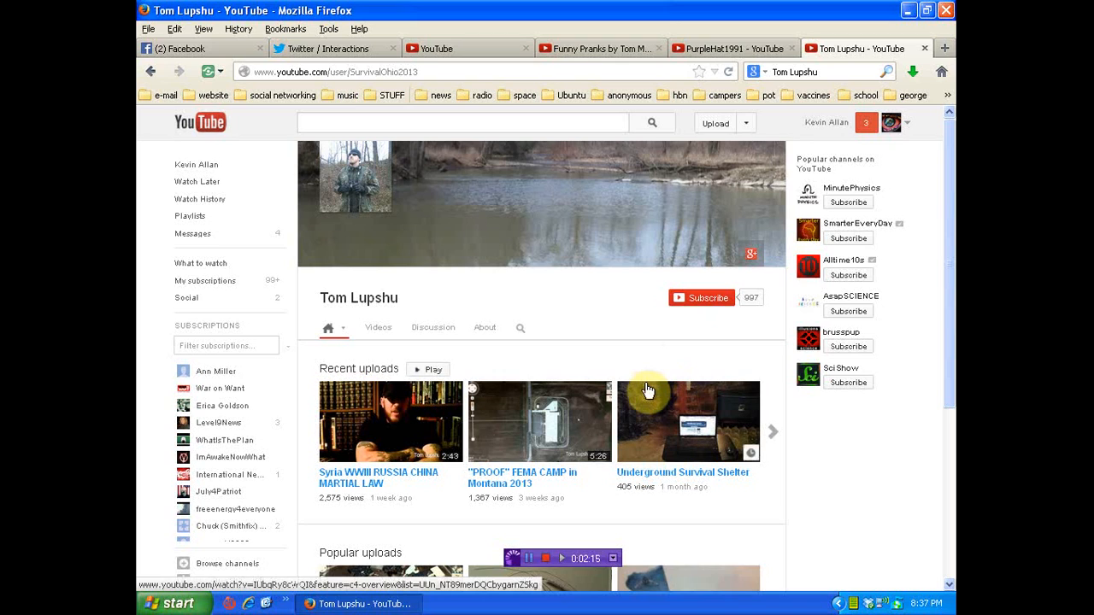
pyautogui.moveTo(551, 345)
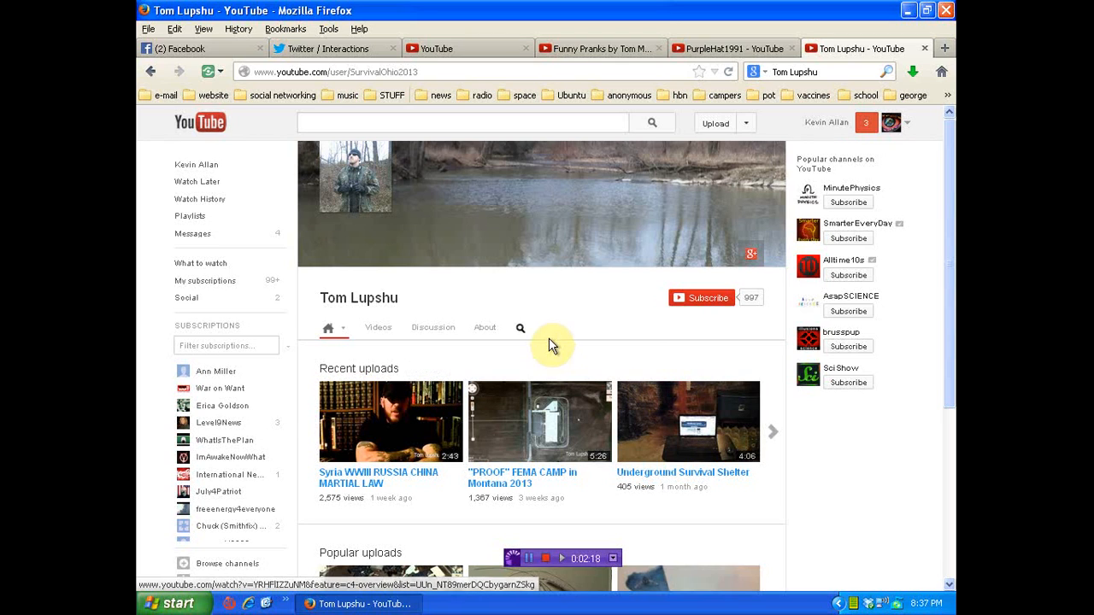
pyautogui.moveTo(536, 315)
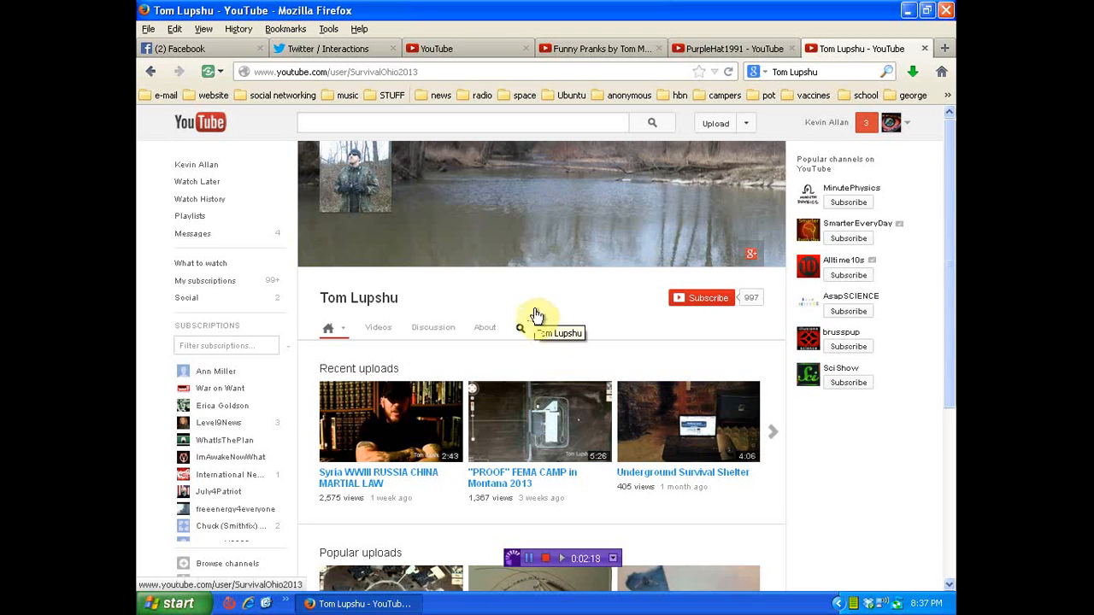
pyautogui.moveTo(517, 478)
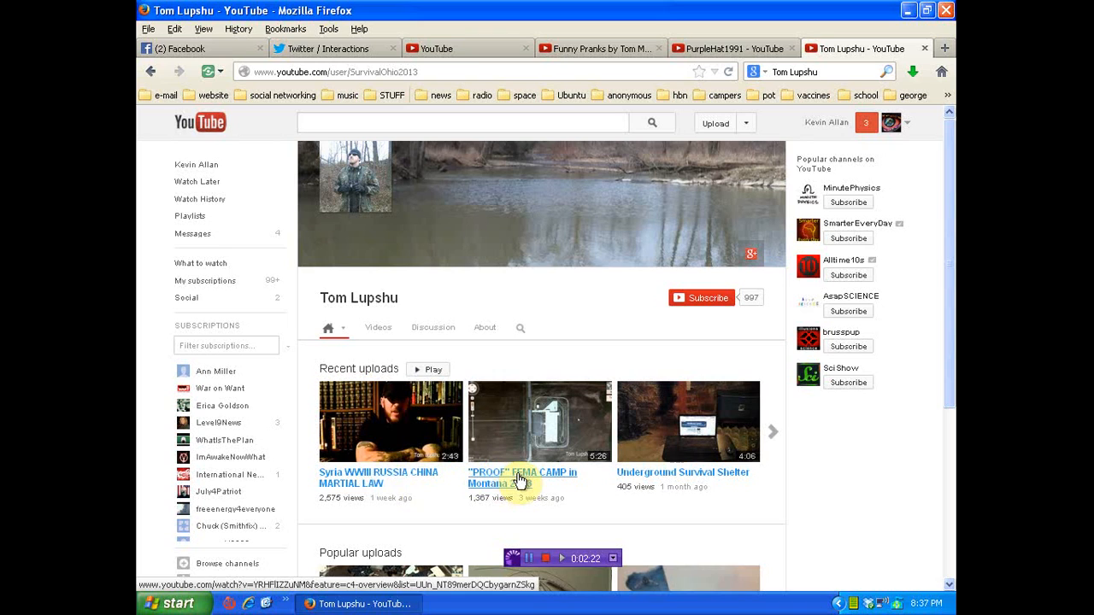
pyautogui.moveTo(647, 431)
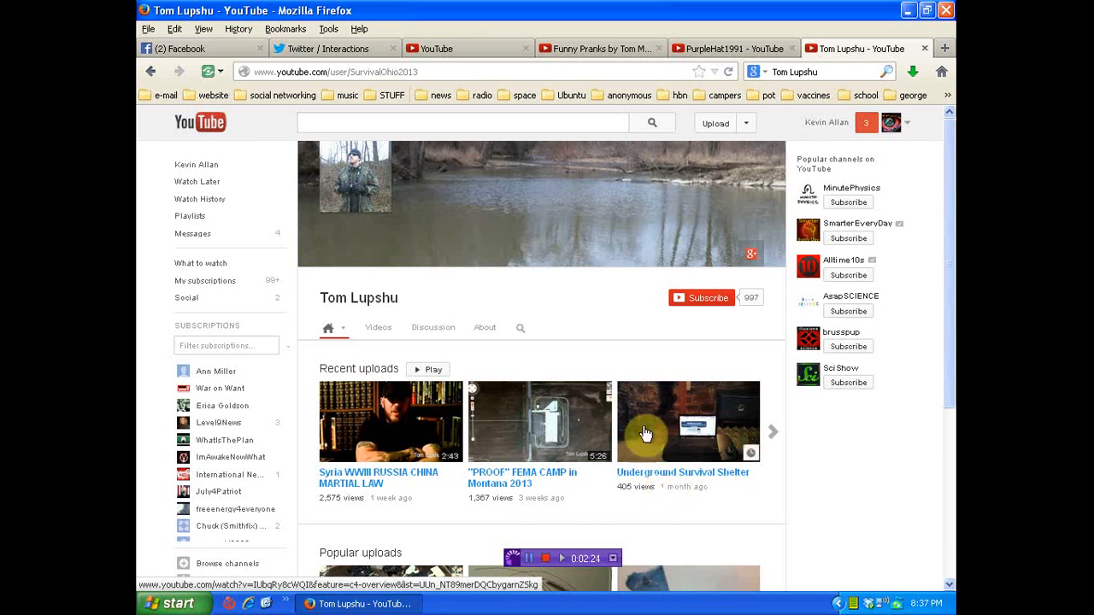
pyautogui.moveTo(524, 354)
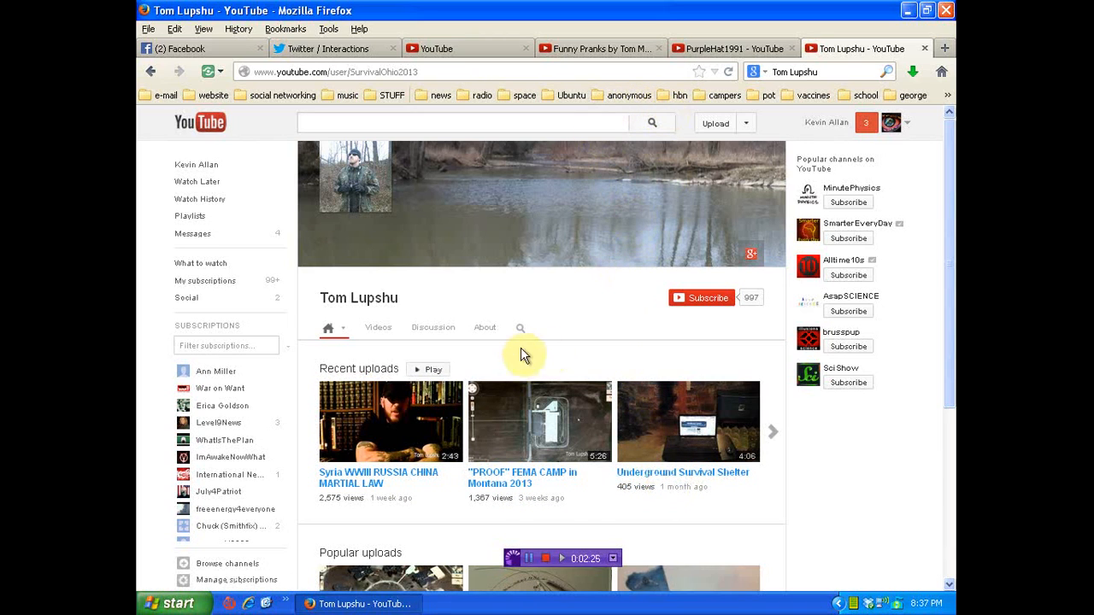
pyautogui.moveTo(812, 479)
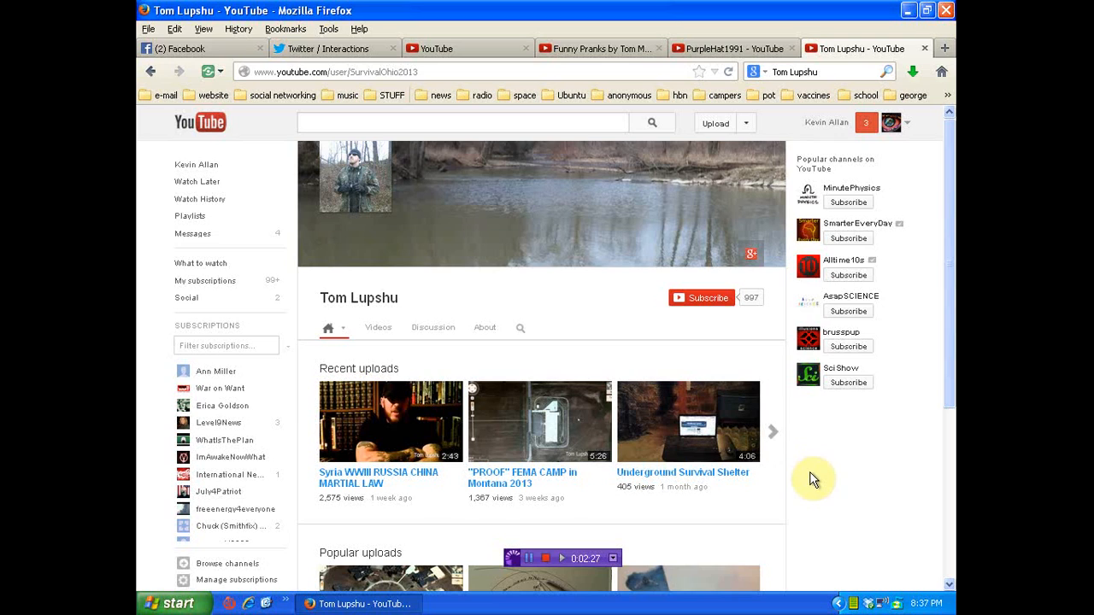
pyautogui.moveTo(827, 475)
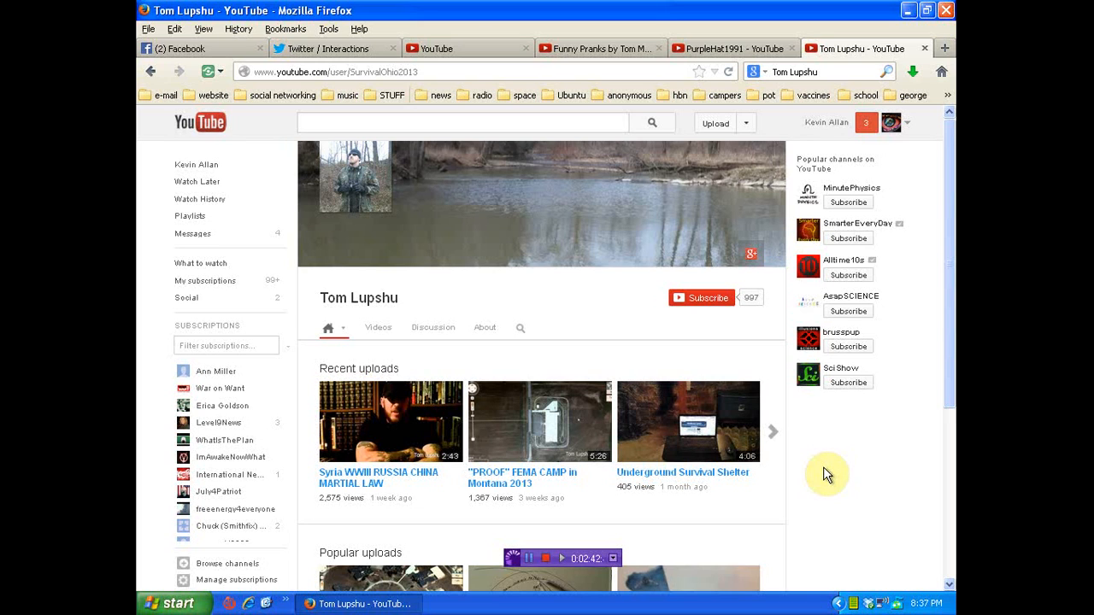
# - Switch back to the KafkaWinstonWorld termination notice listing the copyright claimants
pyautogui.click(436, 47)
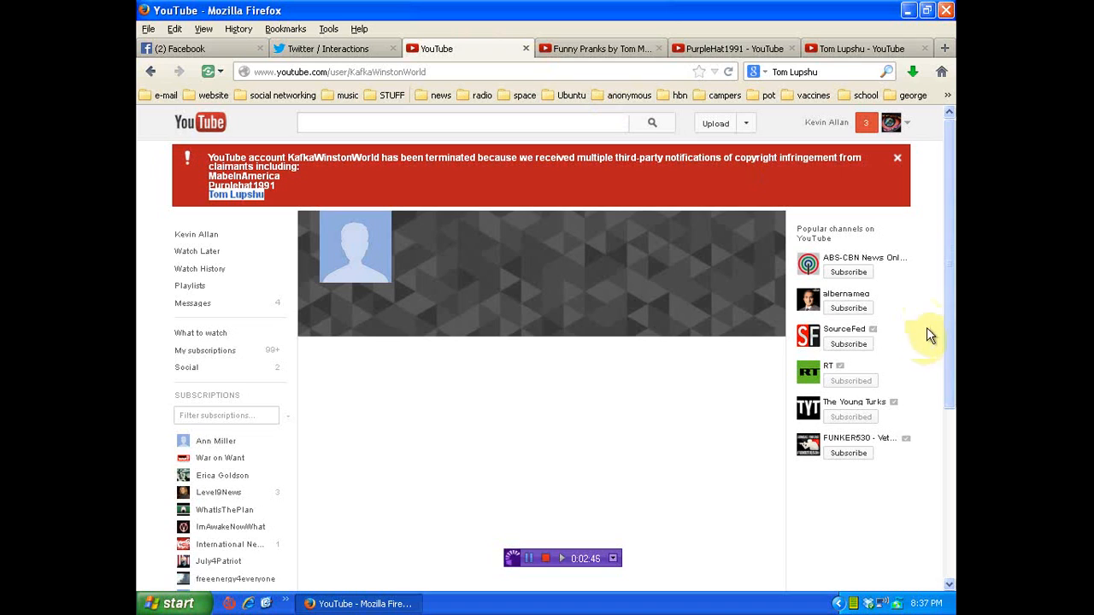
pyautogui.moveTo(930, 234)
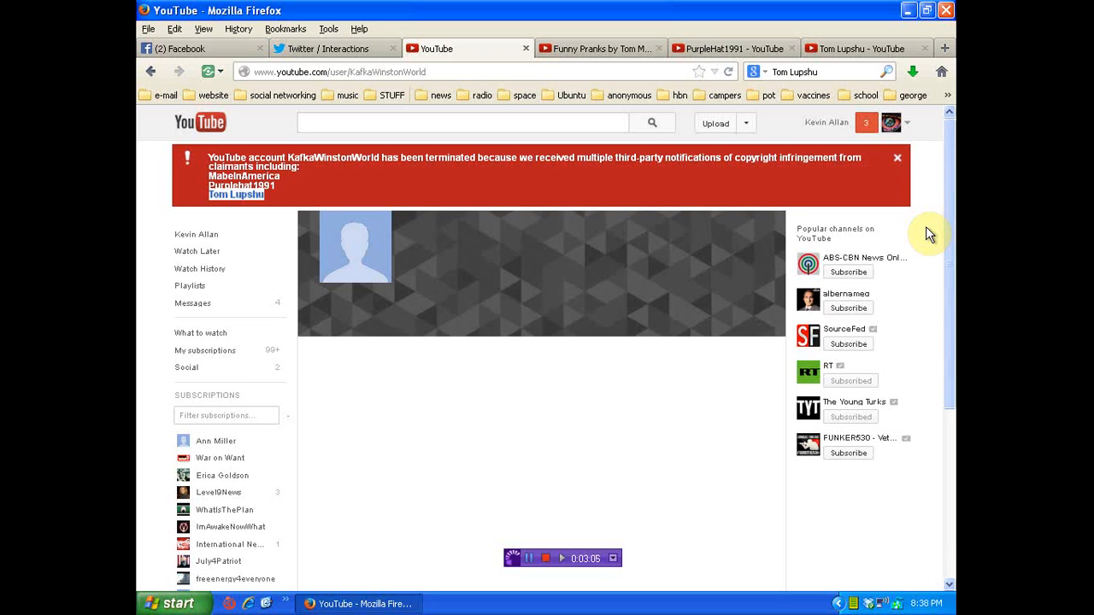
pyautogui.moveTo(919, 231)
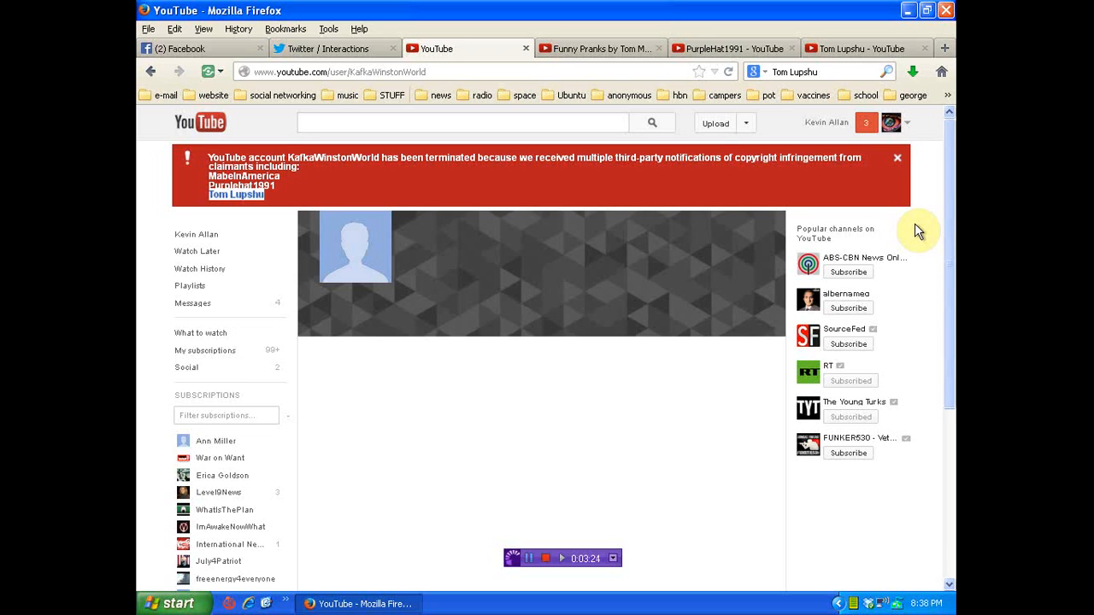
pyautogui.moveTo(901, 240)
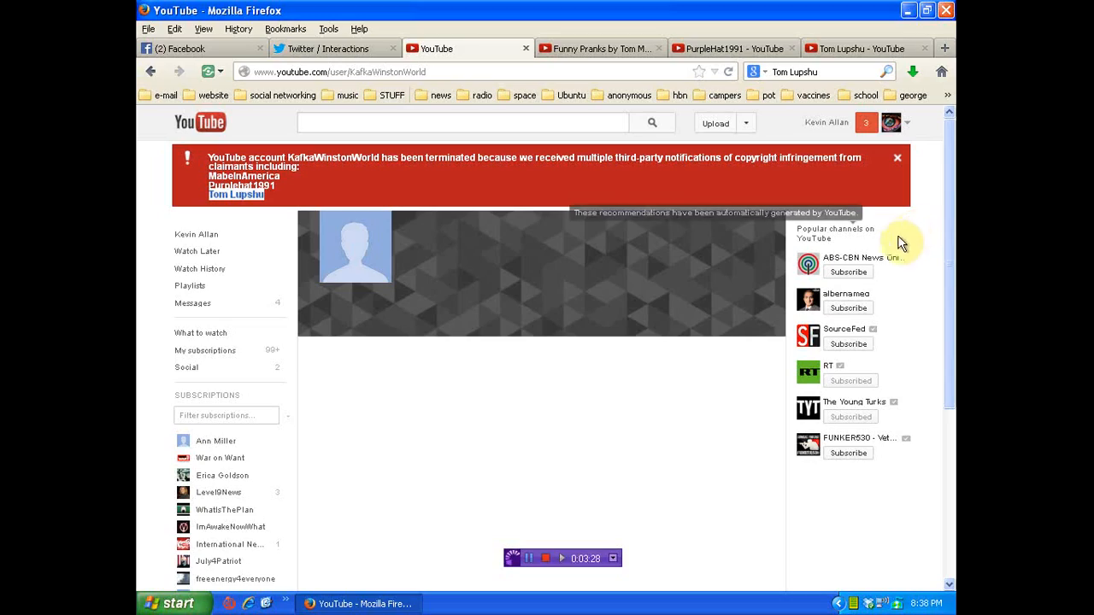